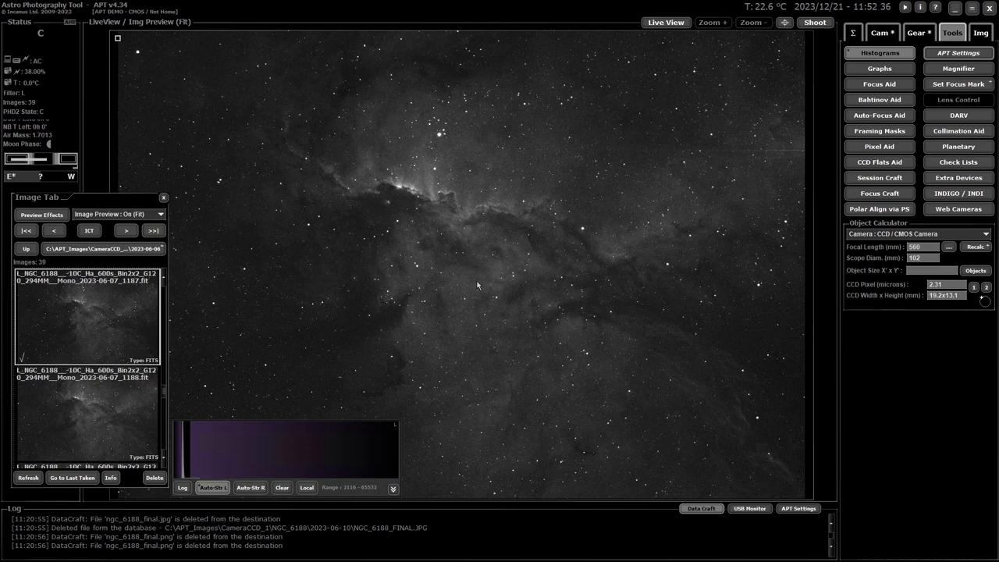
{"action": "mouse_move", "coordinate": [450, 267]}
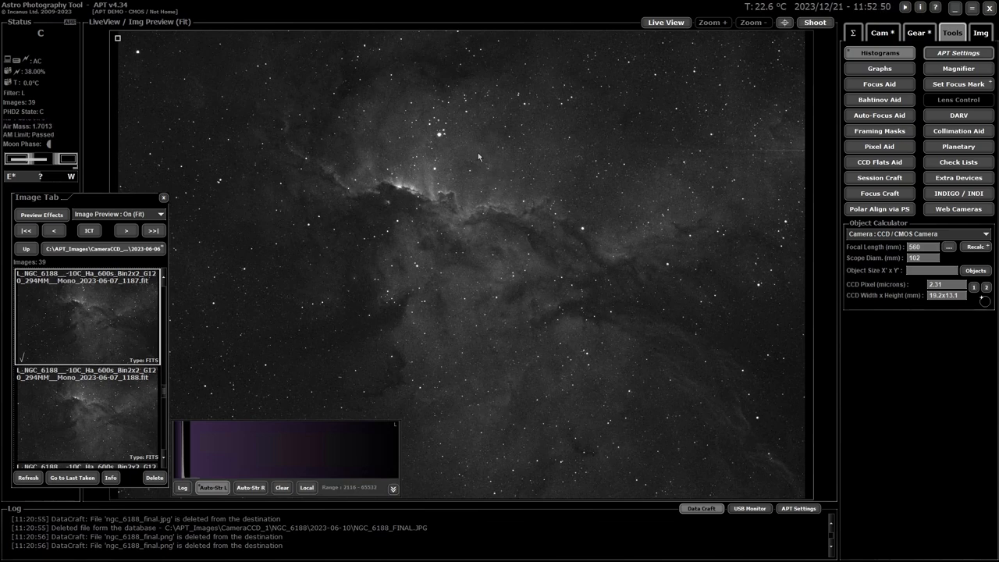
{"action": "mouse_move", "coordinate": [454, 161]}
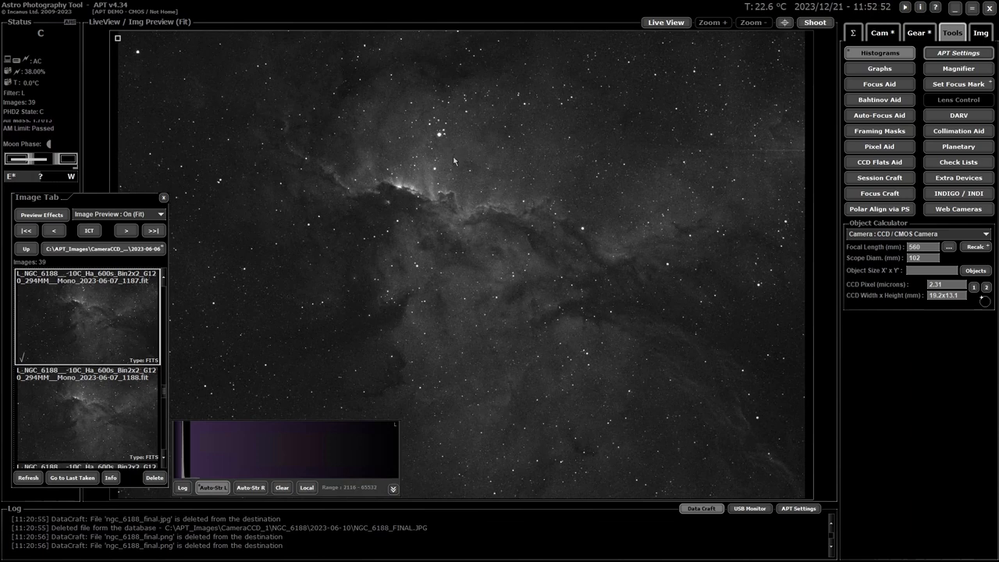
{"action": "mouse_move", "coordinate": [471, 161]}
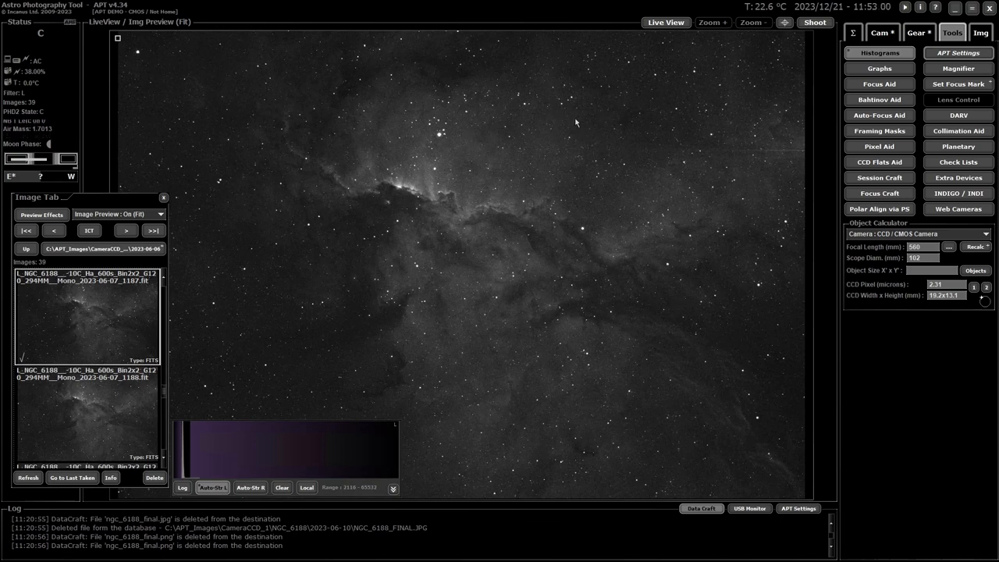
{"action": "mouse_move", "coordinate": [607, 155]}
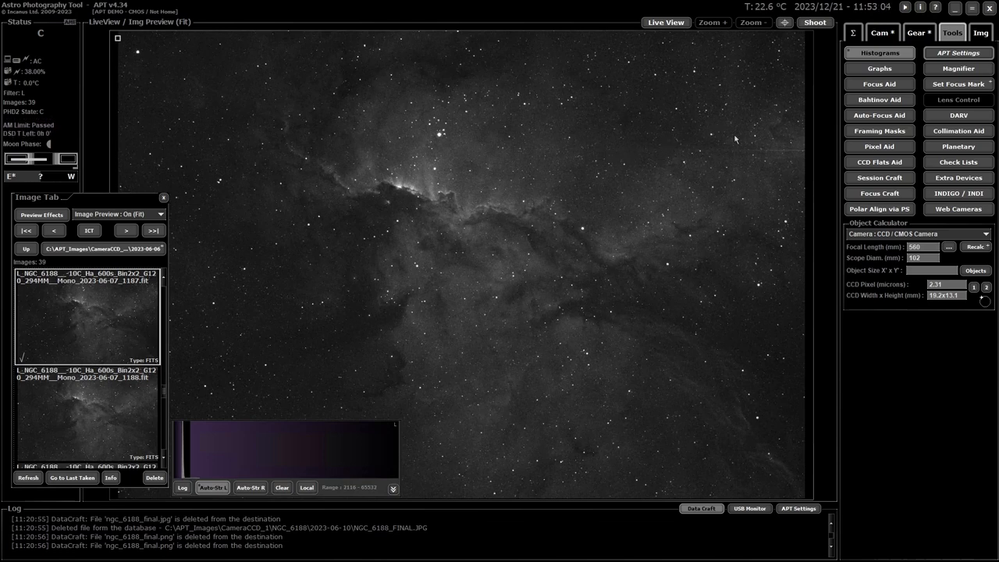
Step: Bring up the Framing Masks window from the Tools tab over the NGC 6188 preview
{"action": "left_click", "coordinate": [879, 131]}
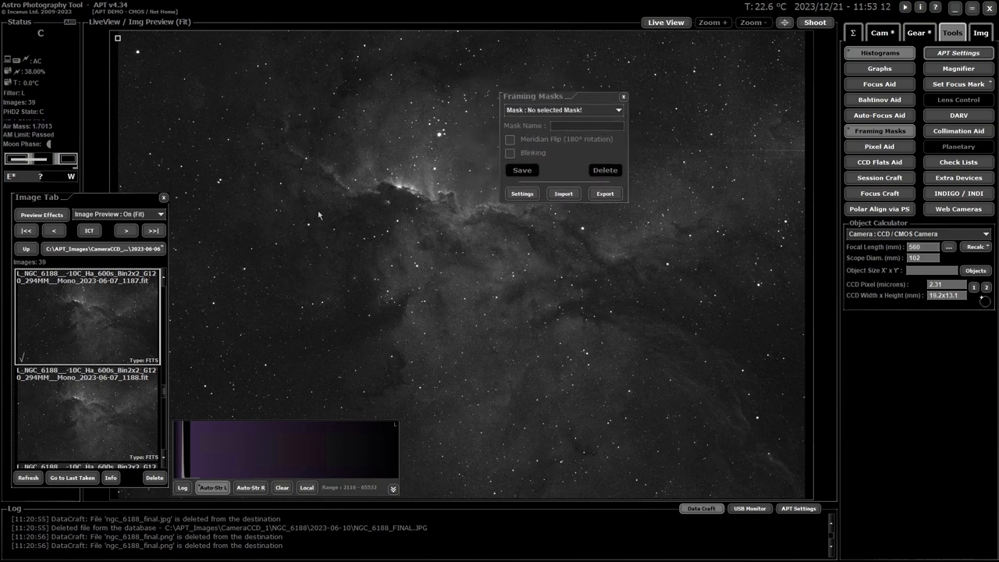
{"action": "mouse_move", "coordinate": [350, 200]}
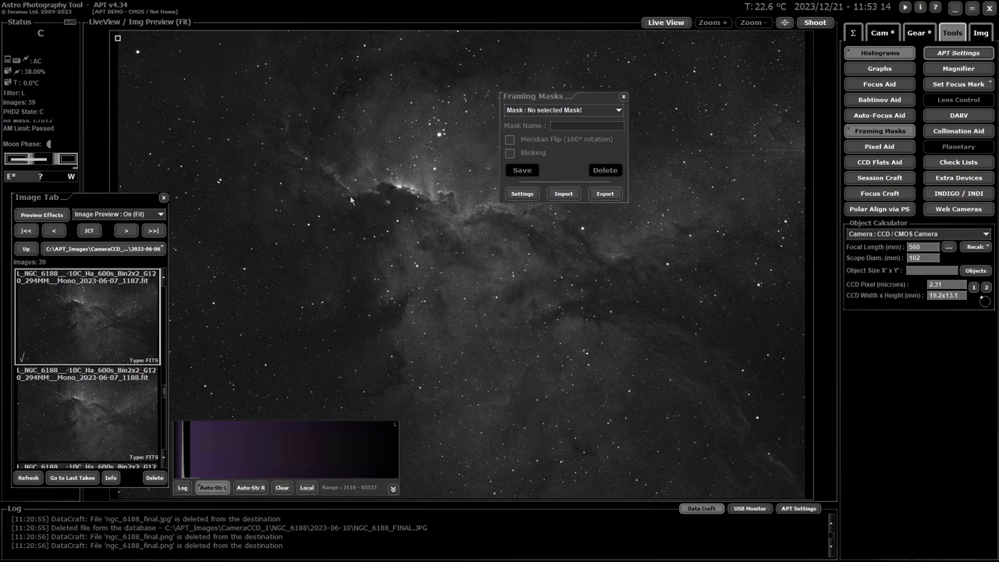
{"action": "mouse_move", "coordinate": [366, 195]}
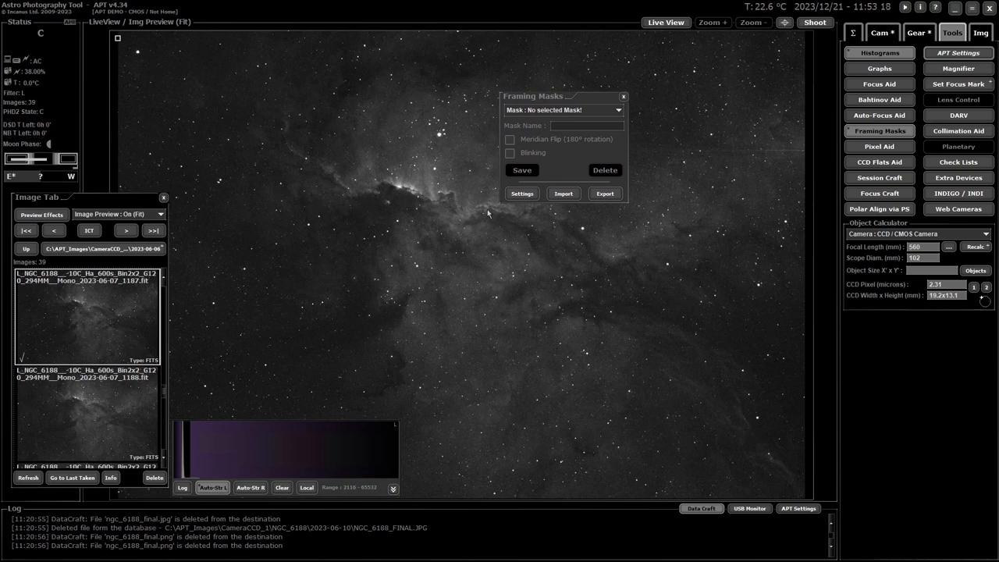
{"action": "mouse_move", "coordinate": [418, 215]}
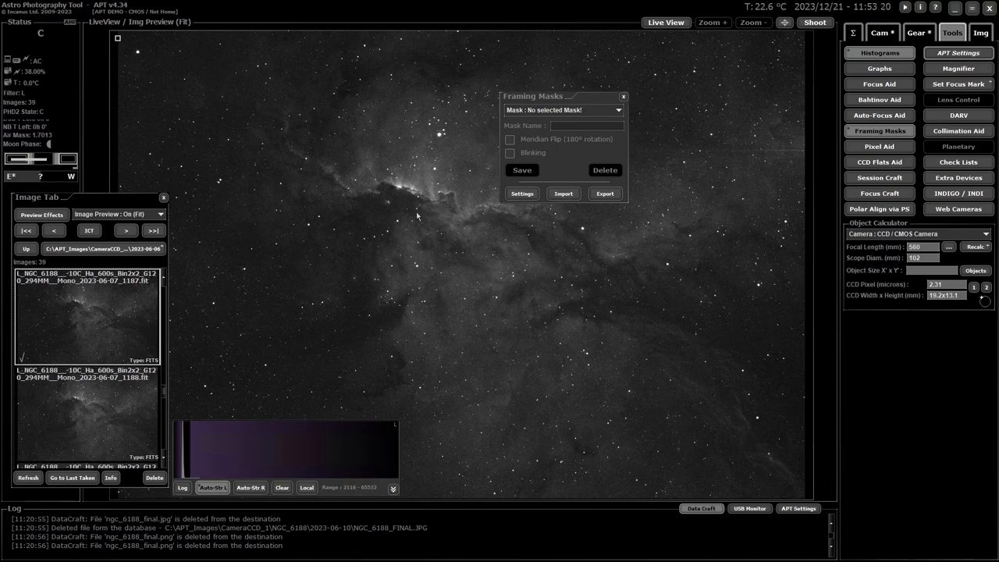
{"action": "mouse_move", "coordinate": [430, 181]}
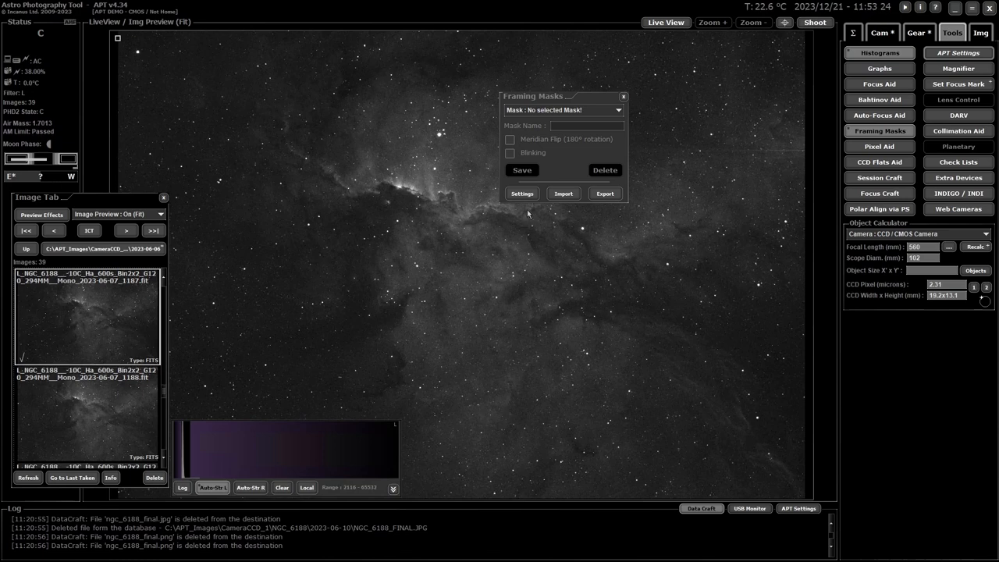
Step: Set the mask rings to radius 7, thickness 3, color FF0000 and apply the settings
{"action": "left_click", "coordinate": [521, 193]}
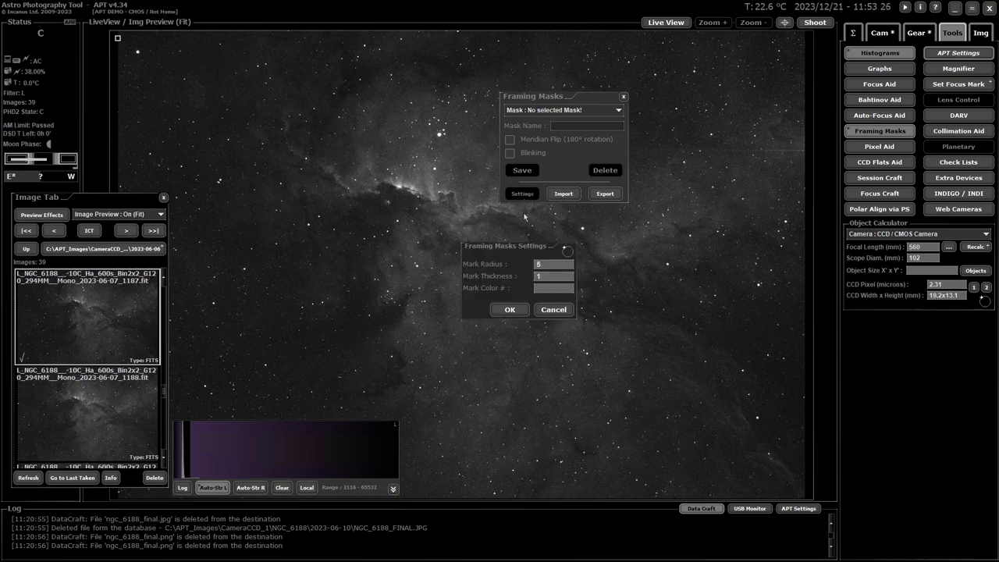
{"action": "mouse_move", "coordinate": [443, 137]}
{"action": "type", "text": "2"}
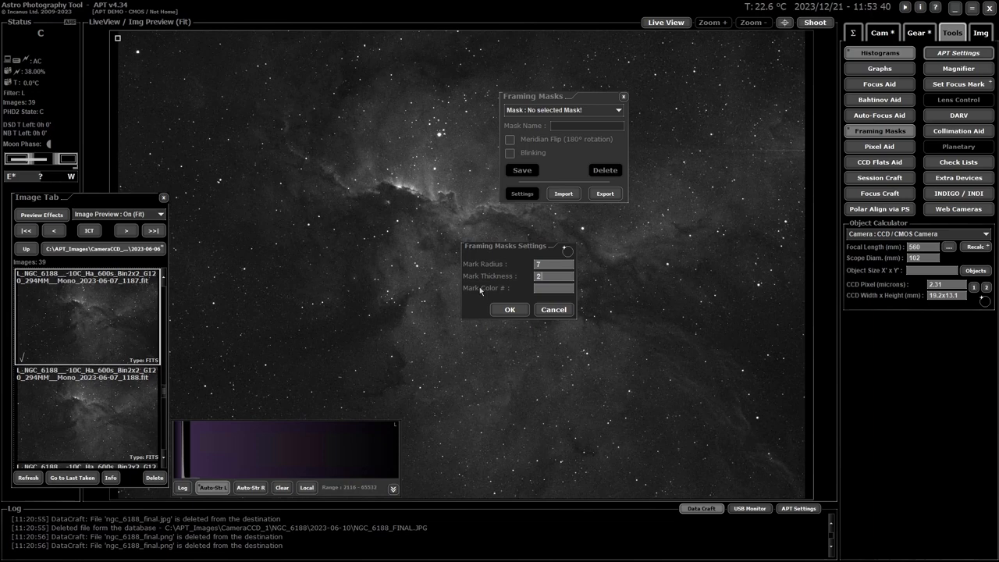
{"action": "left_click", "coordinate": [552, 287]}
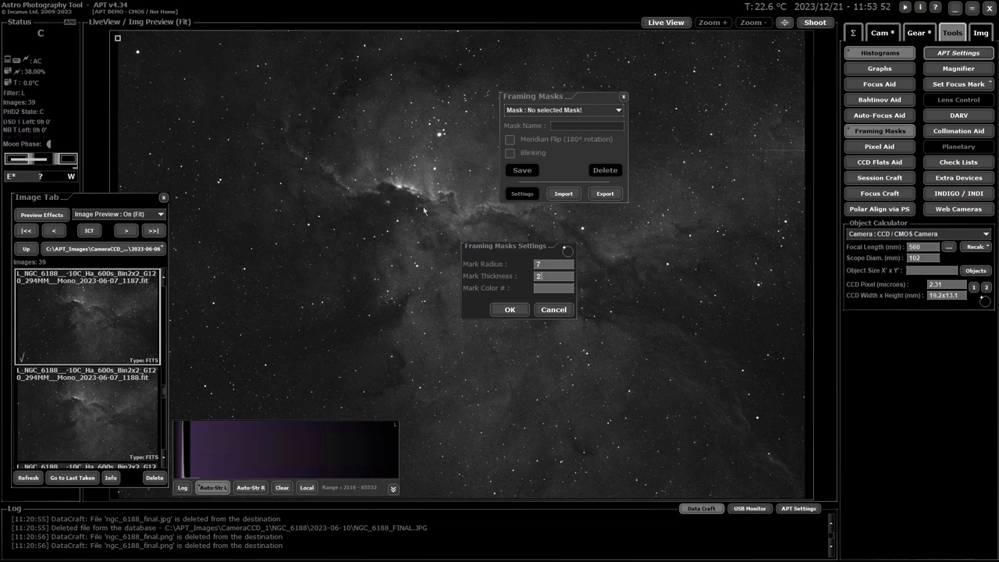
{"action": "mouse_move", "coordinate": [430, 217]}
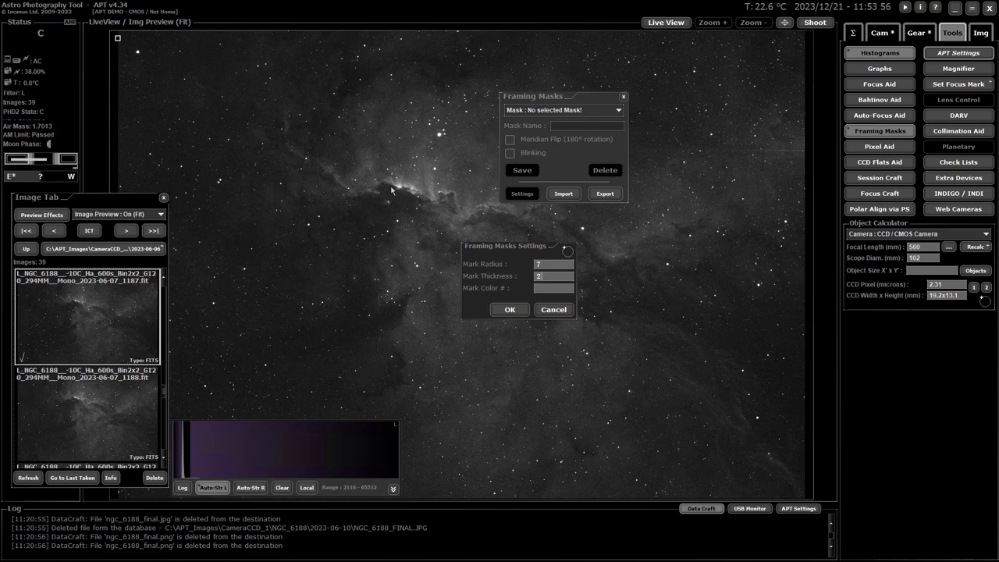
{"action": "mouse_move", "coordinate": [422, 222]}
{"action": "type", "text": "ff0000"}
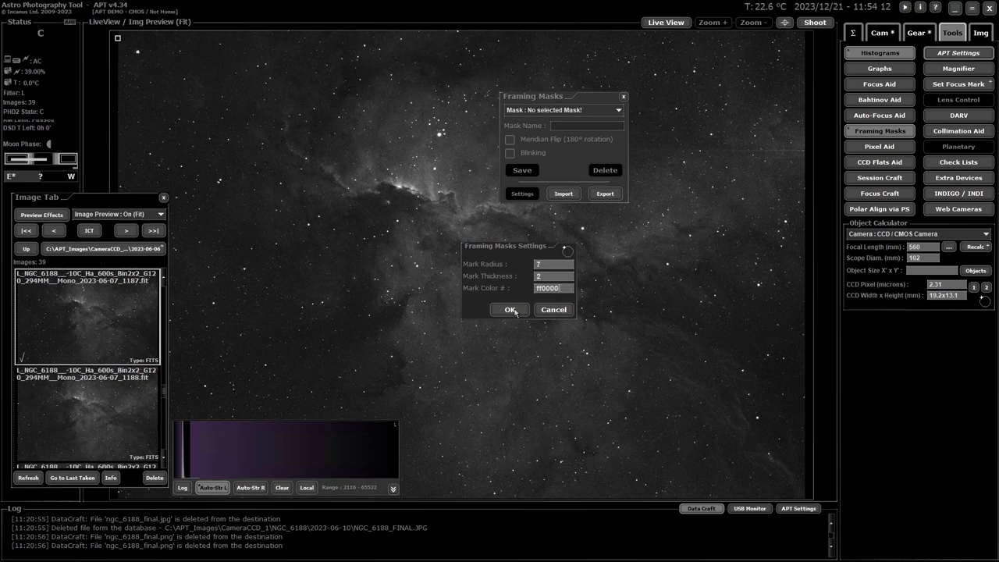
{"action": "left_click", "coordinate": [509, 309]}
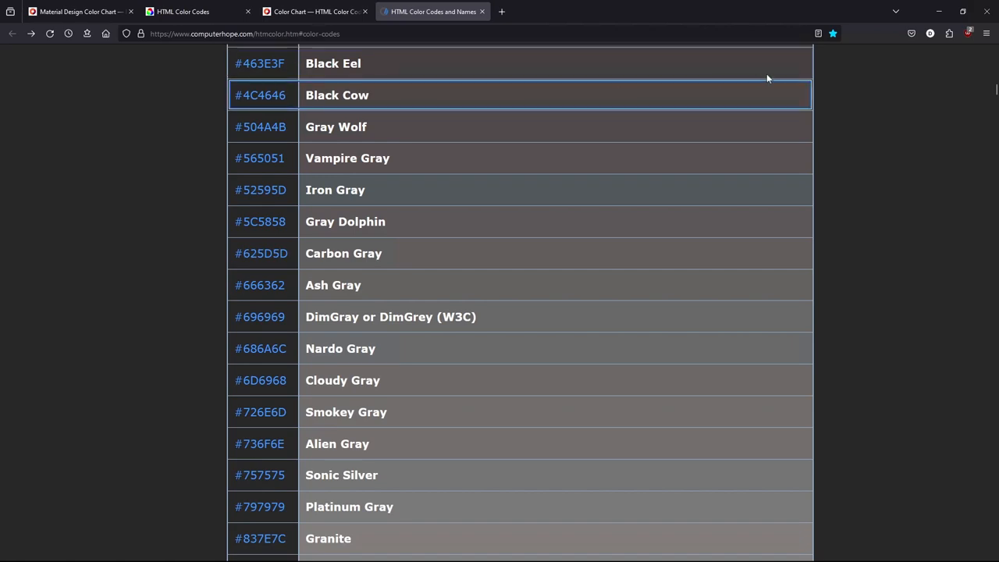
{"action": "left_click", "coordinate": [183, 10]}
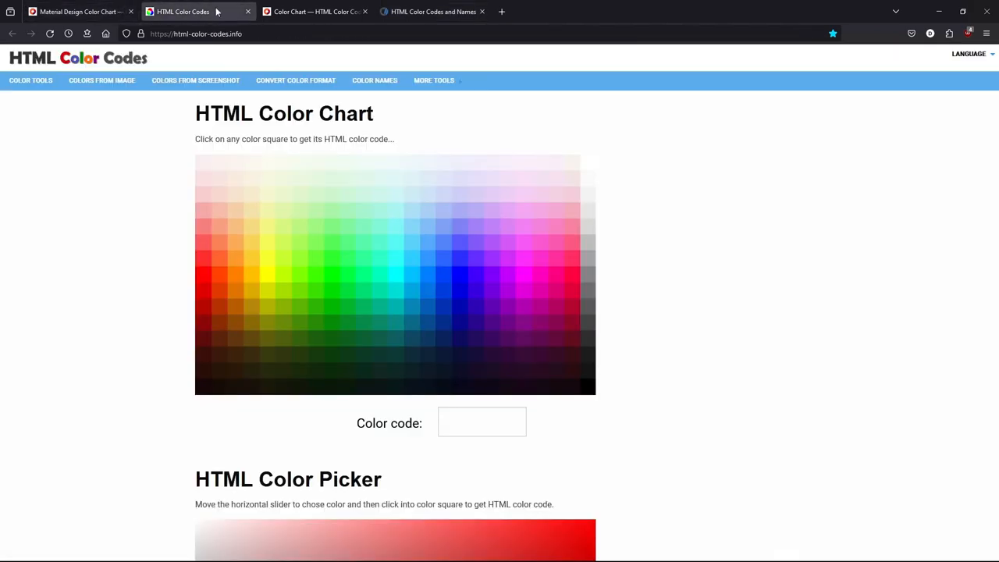
{"action": "left_click", "coordinate": [434, 11]}
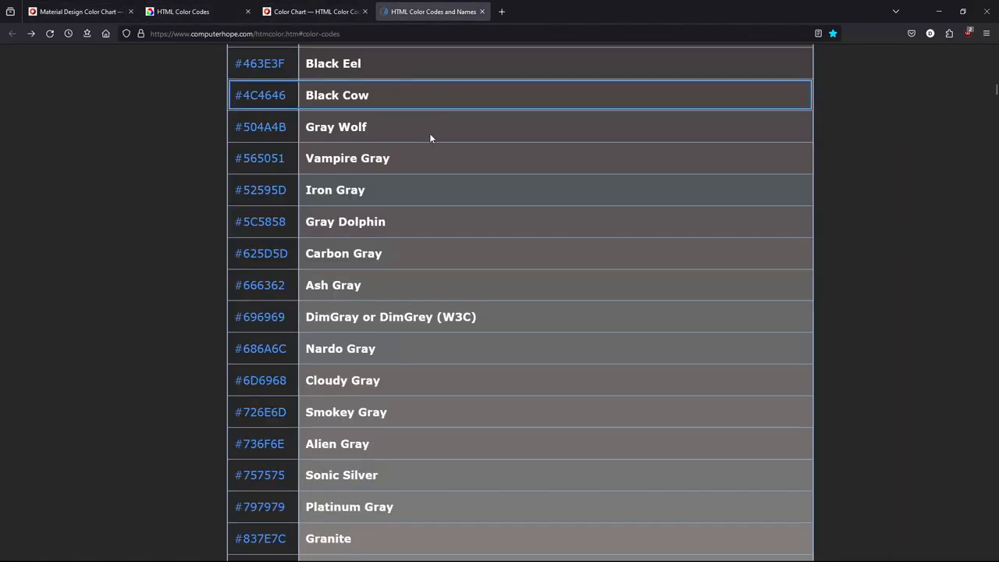
{"action": "scroll", "scroll_direction": "down", "scroll_amount": 3}
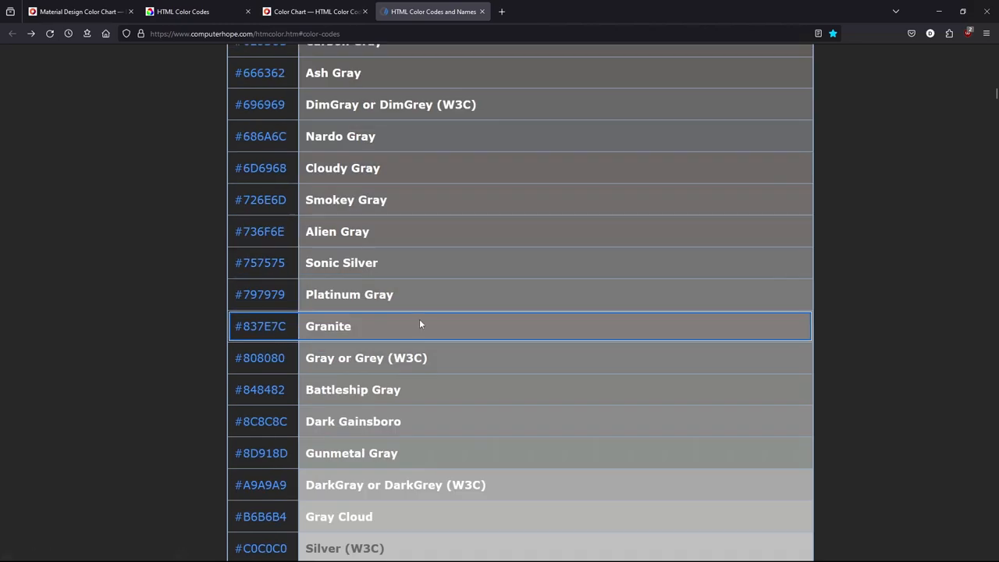
{"action": "scroll", "scroll_direction": "down", "scroll_amount": 3}
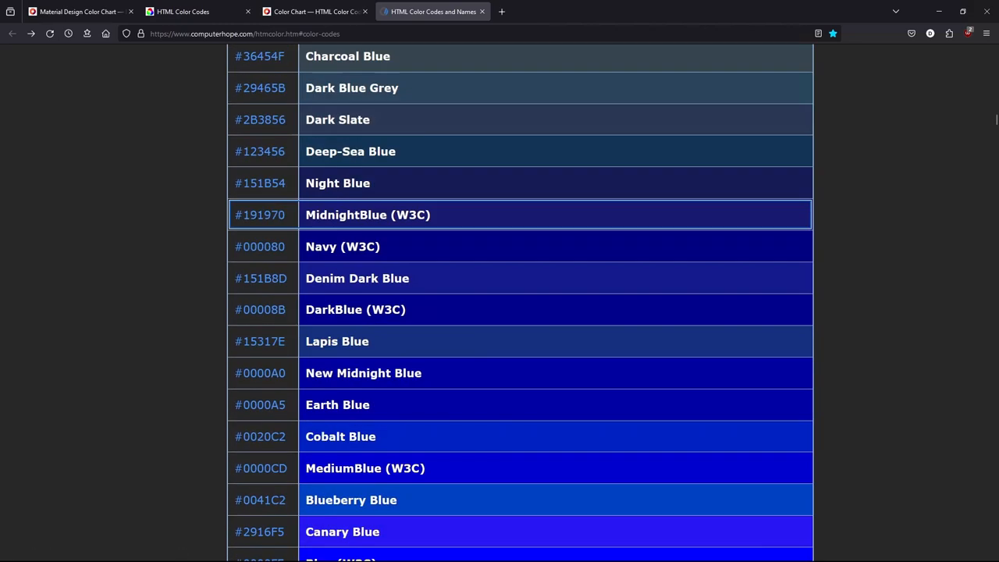
{"action": "scroll", "scroll_direction": "down", "scroll_amount": 3}
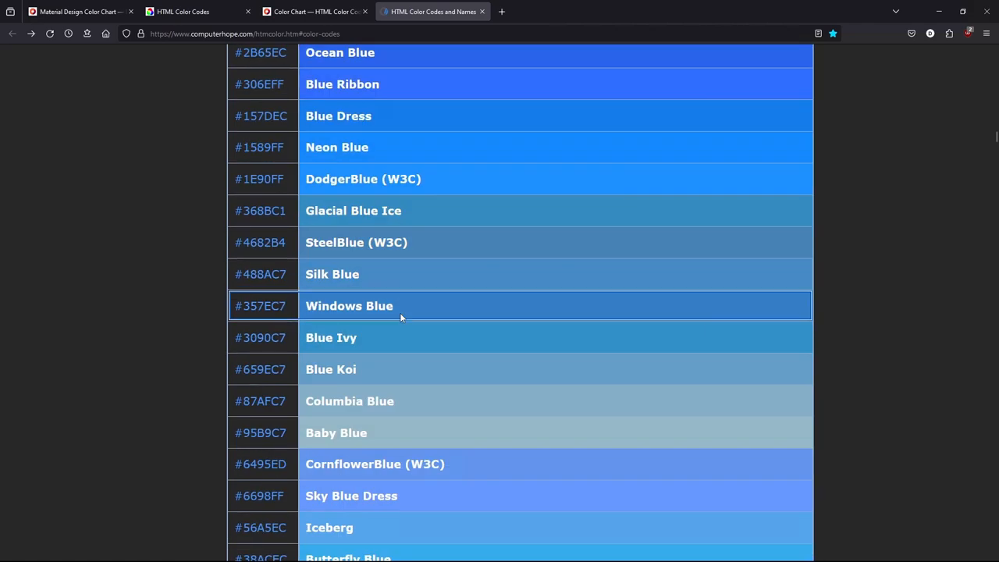
{"action": "scroll", "scroll_direction": "down", "scroll_amount": 3}
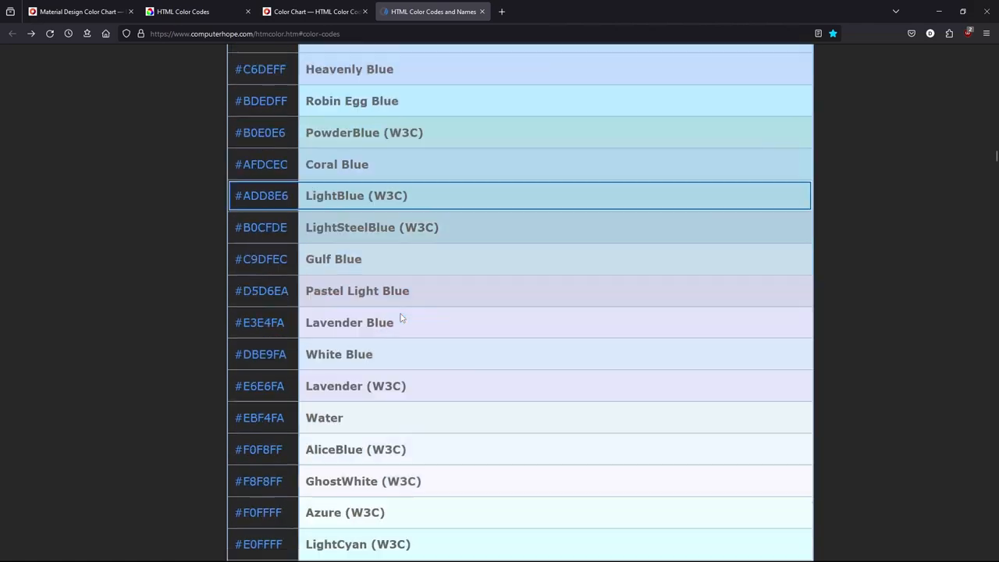
{"action": "scroll", "scroll_direction": "down", "scroll_amount": 3}
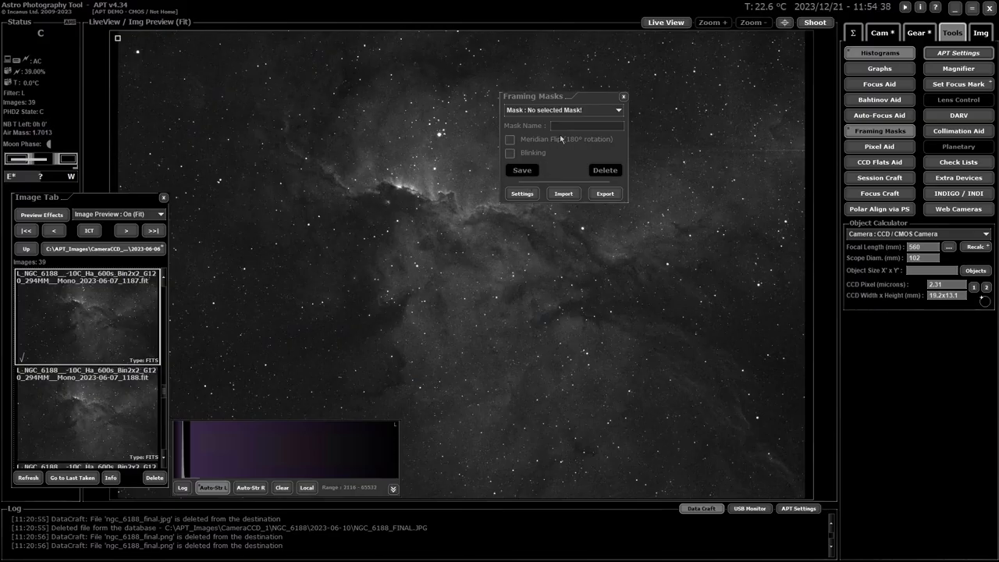
Step: Add a new framing mask and name it NGC6188
{"action": "left_click", "coordinate": [618, 109]}
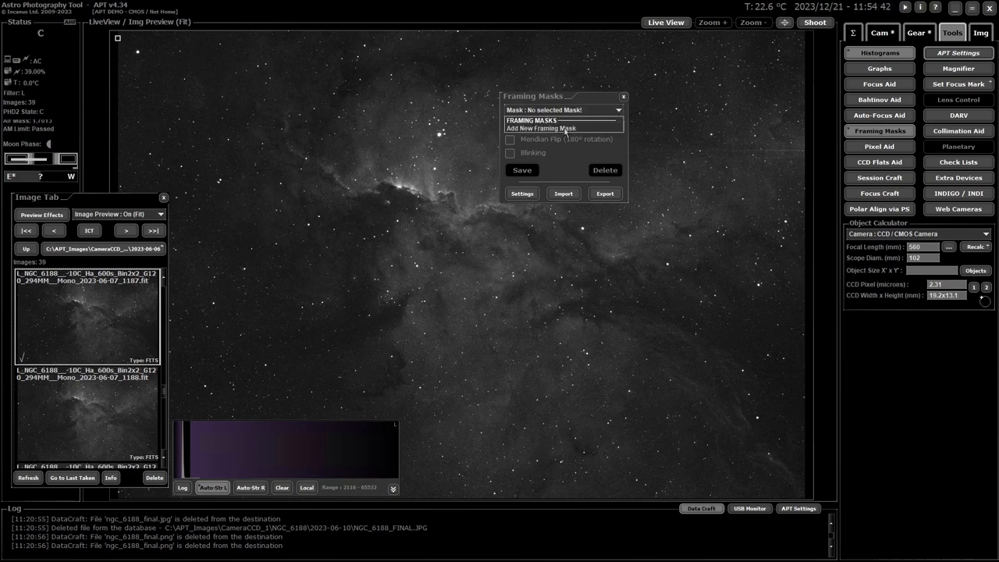
{"action": "left_click", "coordinate": [540, 128]}
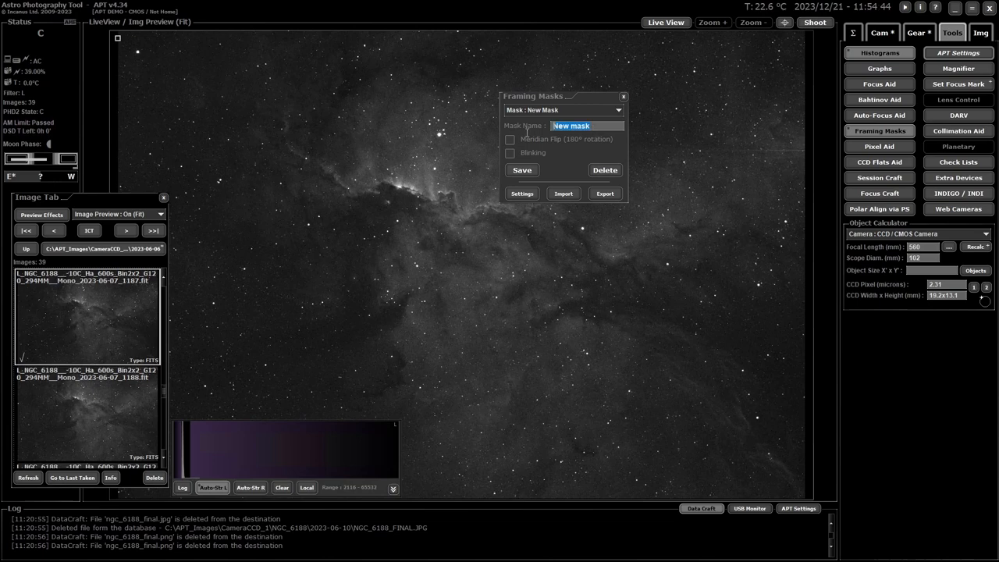
{"action": "type", "text": "Ng"}
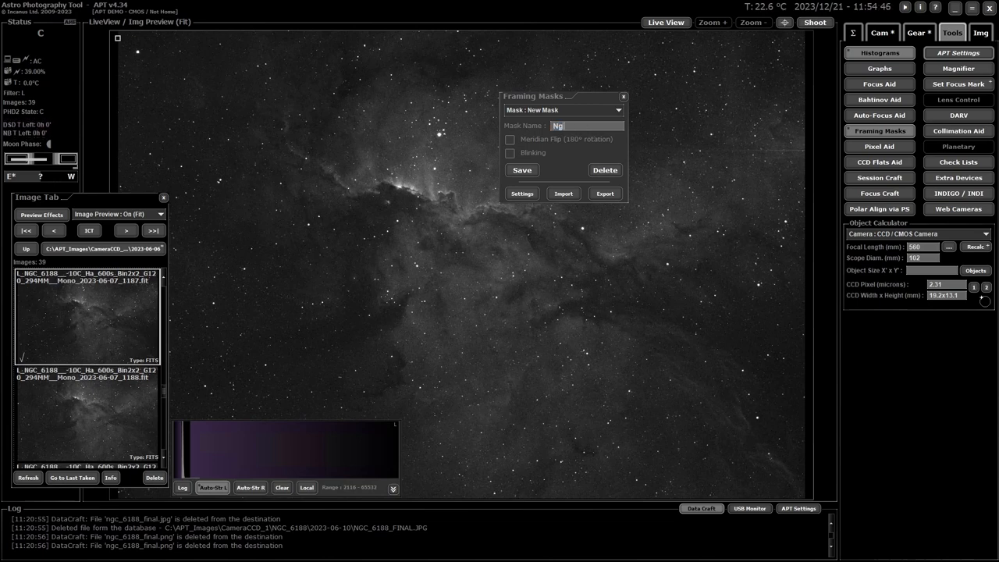
{"action": "type", "text": "NGC6188"}
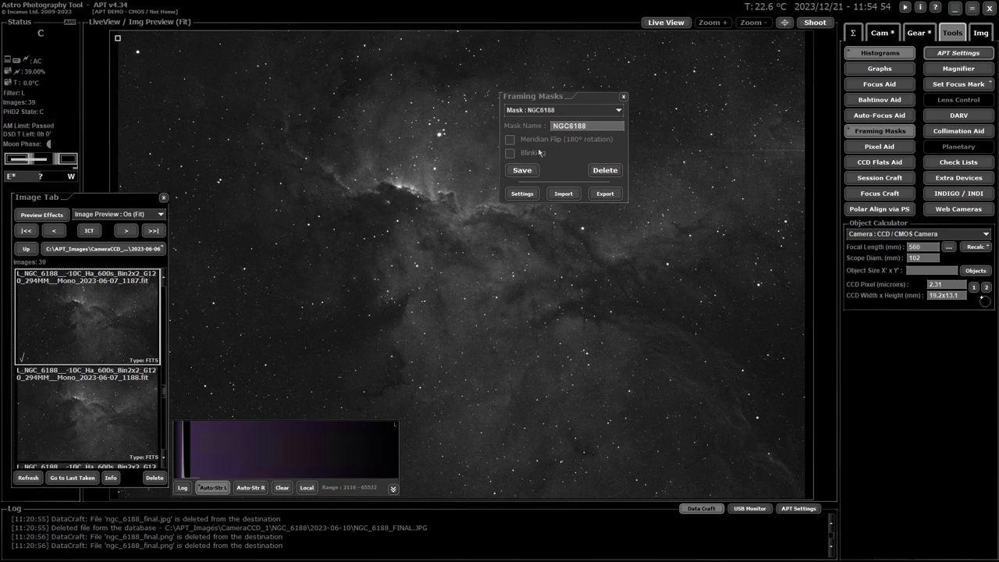
{"action": "mouse_move", "coordinate": [549, 100]}
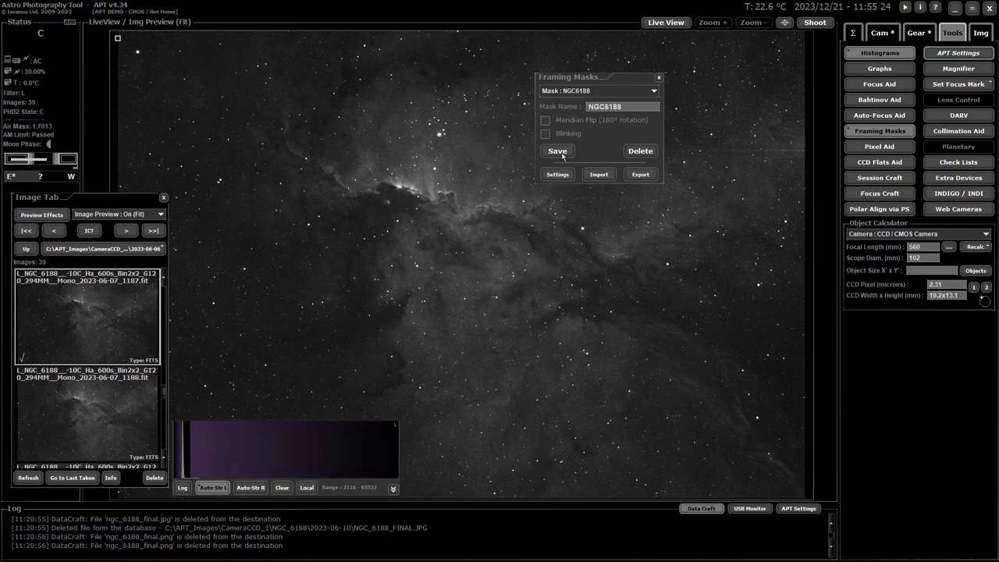
{"action": "mouse_move", "coordinate": [612, 154]}
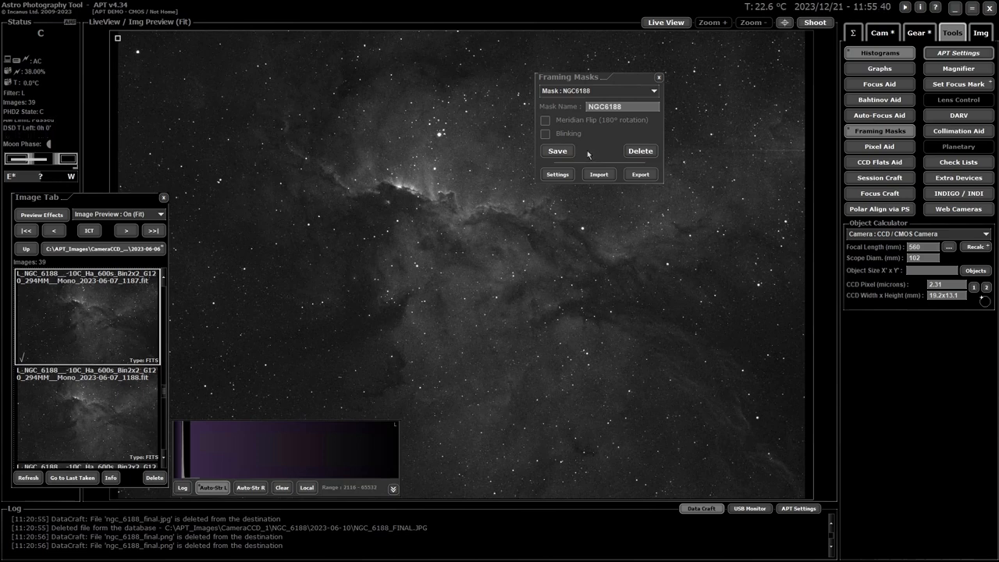
{"action": "mouse_move", "coordinate": [576, 81]}
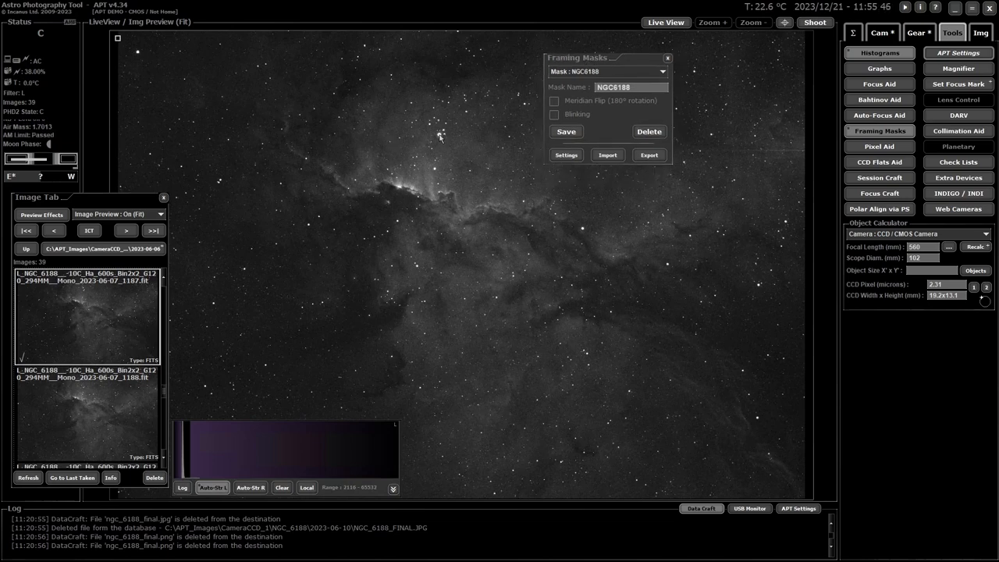
Step: Activate the NGC6188 mask so its red star rings display on the image
{"action": "left_click", "coordinate": [440, 135]}
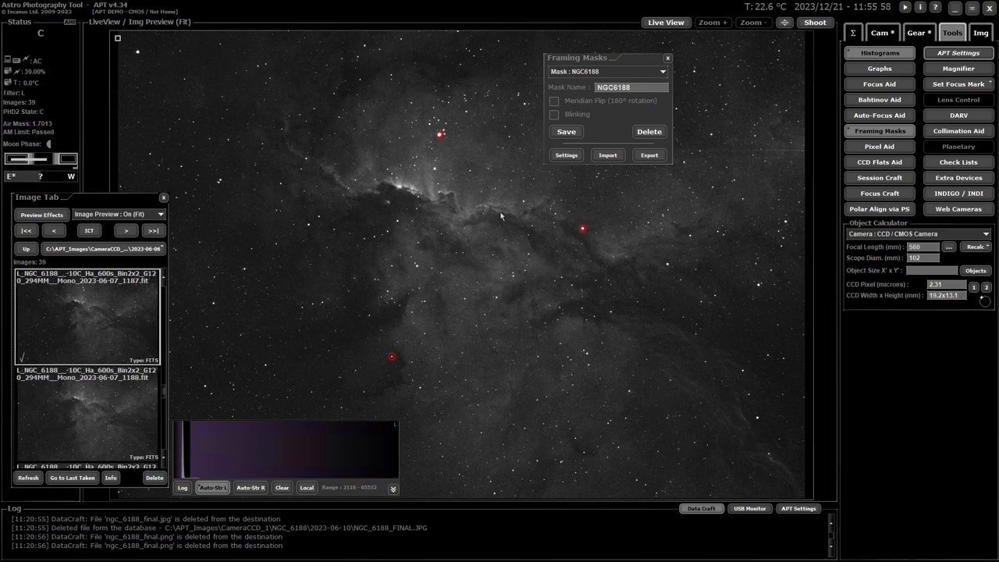
{"action": "mouse_move", "coordinate": [555, 227]}
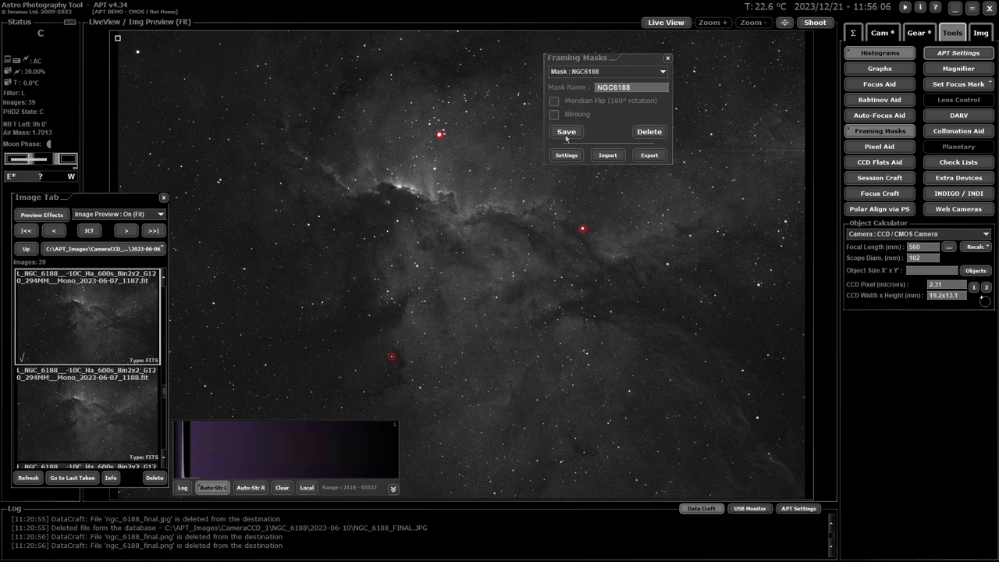
Step: Change the mask mark color from FF0000 to yellow FFEF00, apply it, and close Framing Masks
{"action": "left_click", "coordinate": [565, 155]}
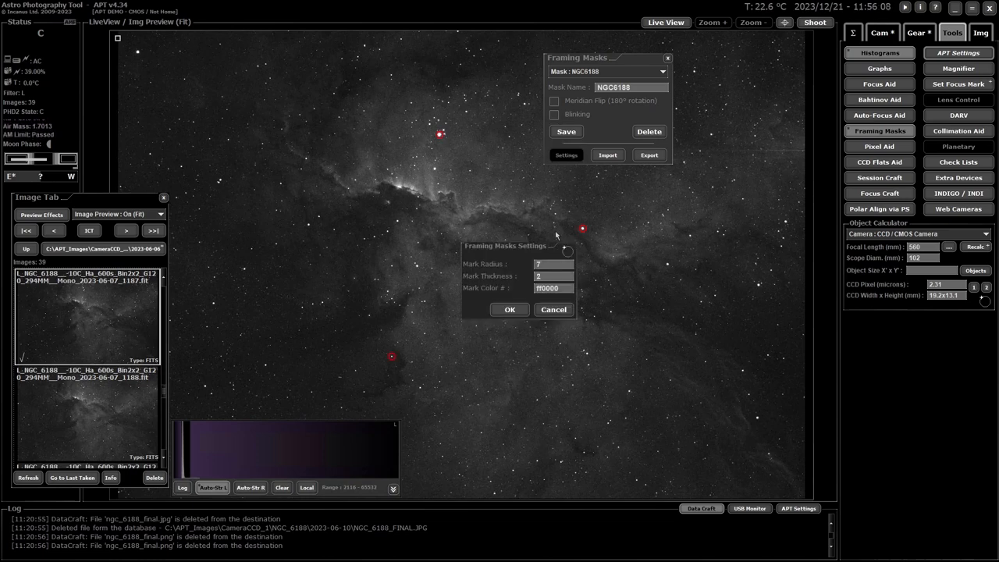
{"action": "triple_click", "coordinate": [554, 288]}
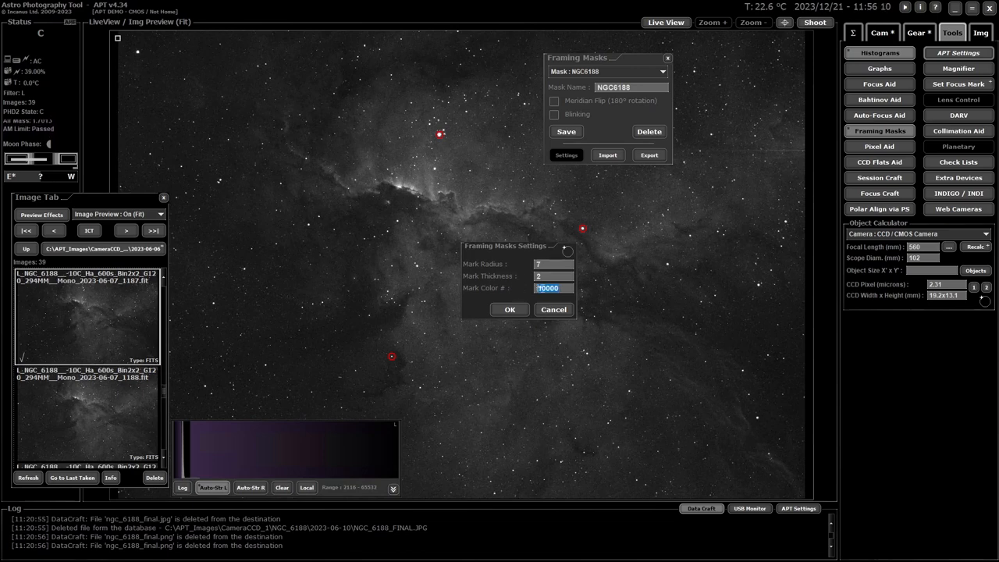
{"action": "type", "text": "FFEF00"}
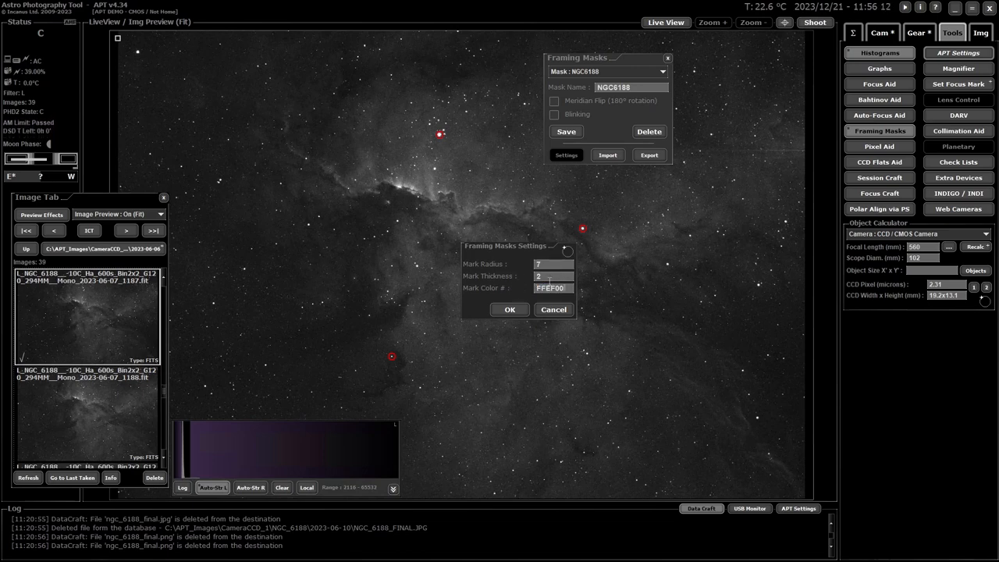
{"action": "left_click", "coordinate": [508, 309]}
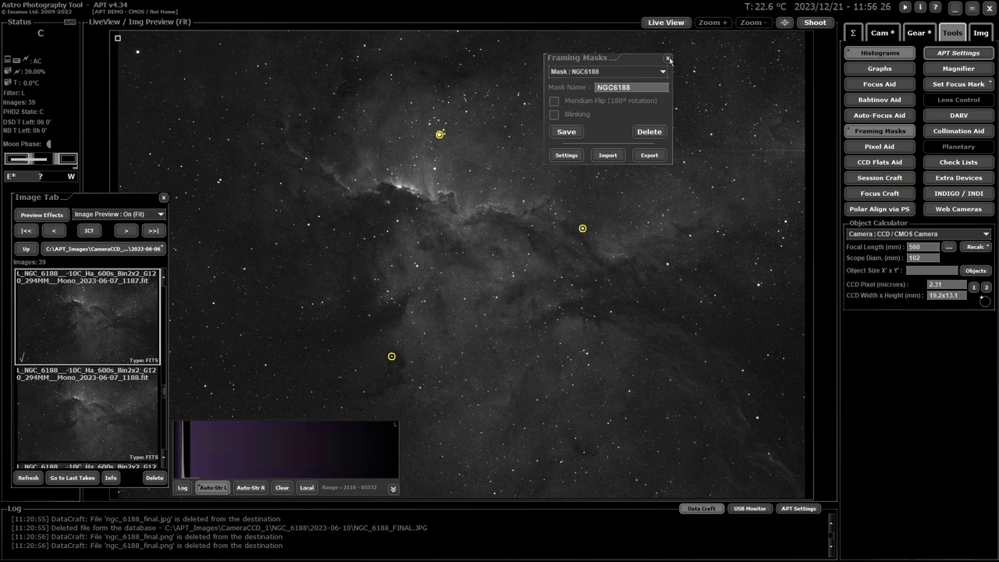
{"action": "left_click", "coordinate": [669, 59]}
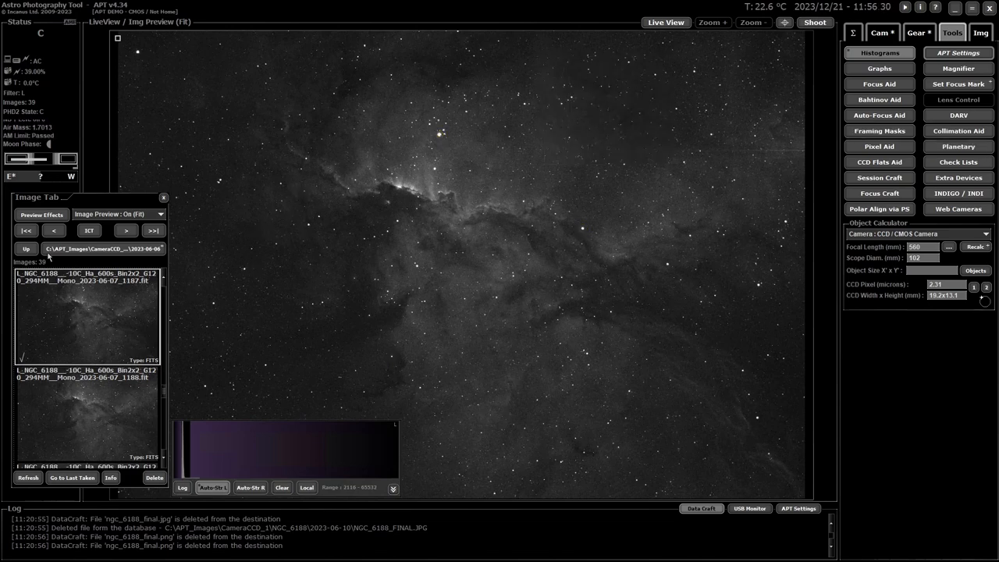
Step: Load the newer NGC_6188 image from the Image Tab list into the preview
{"action": "left_click", "coordinate": [25, 248]}
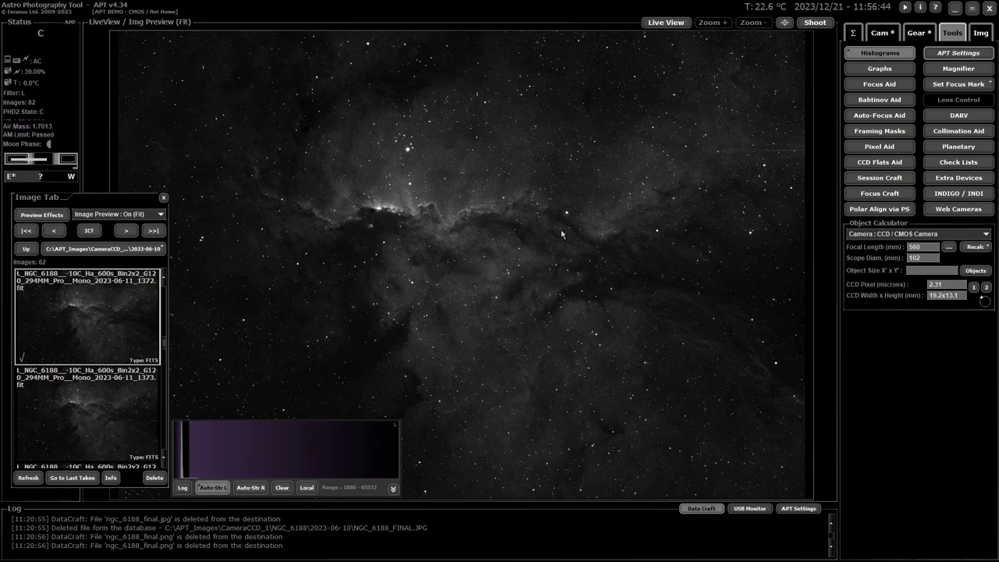
{"action": "mouse_move", "coordinate": [496, 236]}
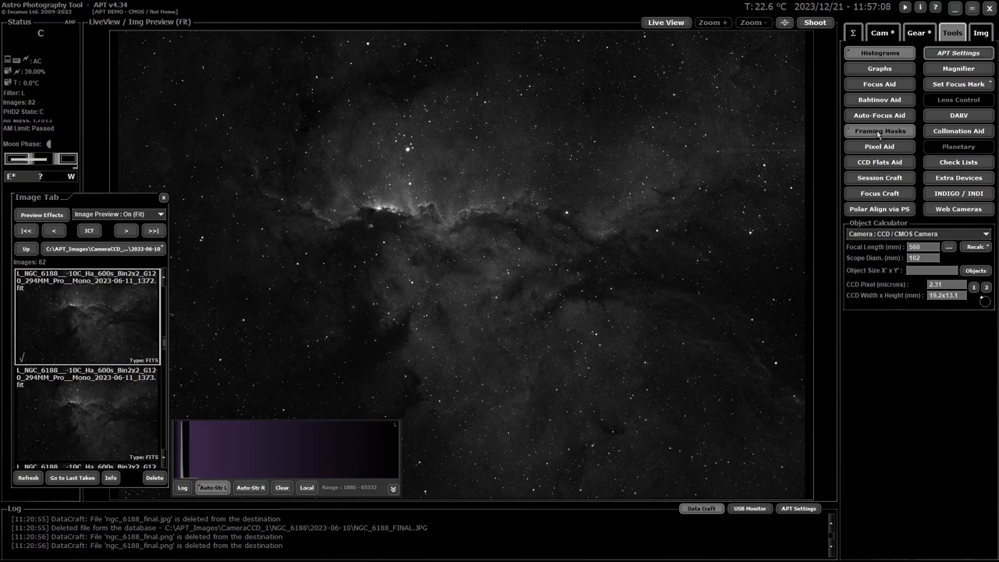
Step: Select the saved NGC6188 mask so its yellow rings overlay the new night's image
{"action": "left_click", "coordinate": [881, 131]}
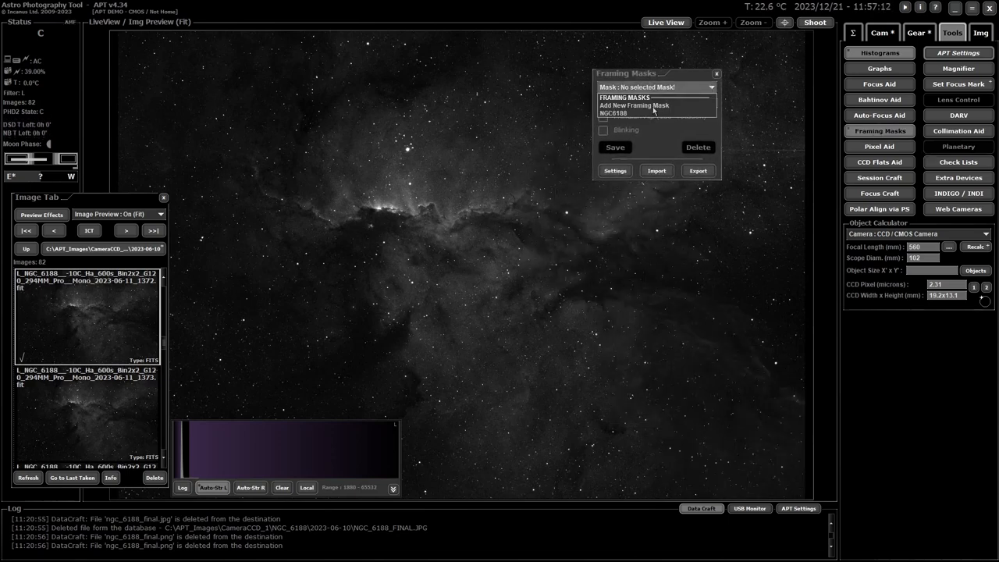
{"action": "left_click", "coordinate": [615, 112]}
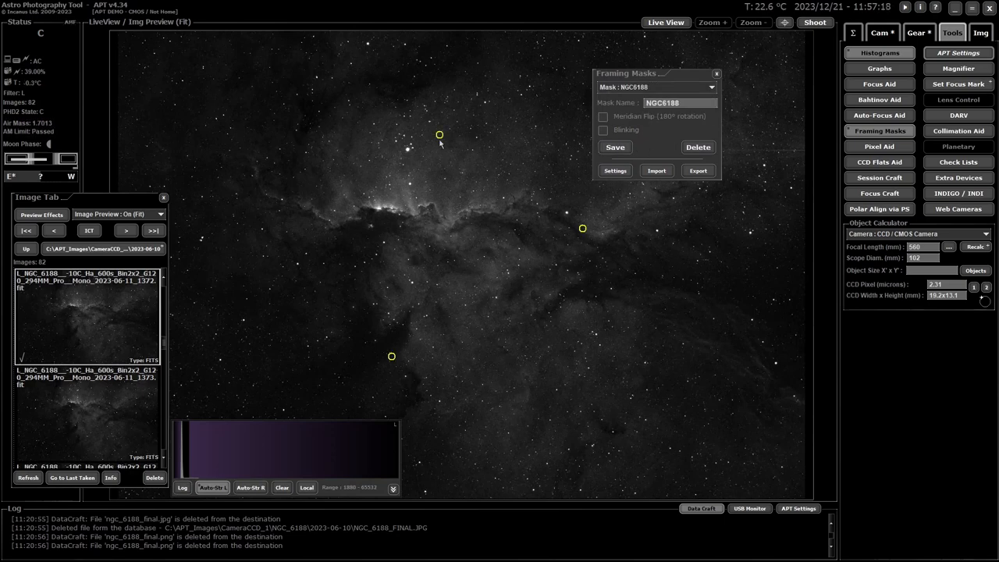
{"action": "mouse_move", "coordinate": [415, 156]}
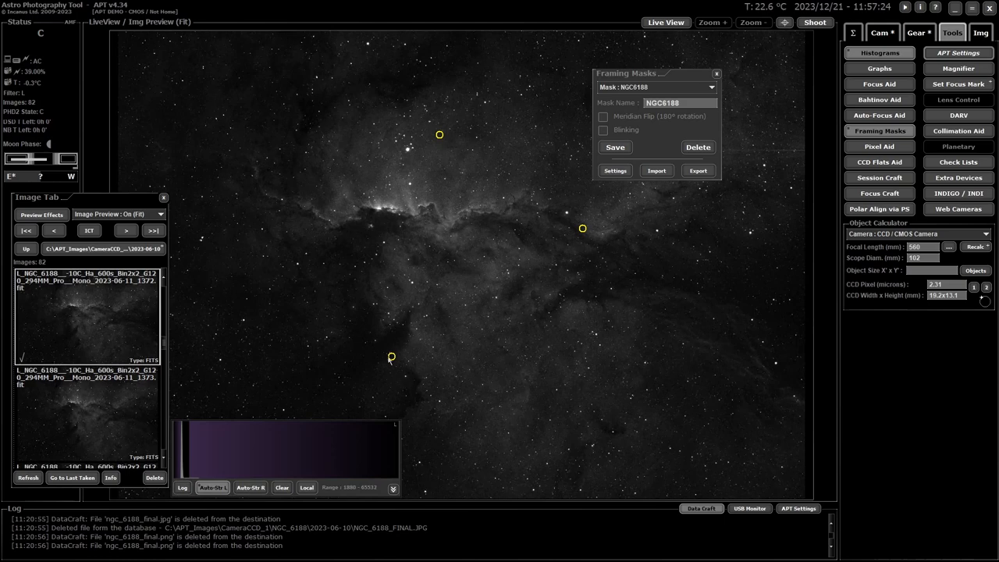
{"action": "mouse_move", "coordinate": [451, 206]}
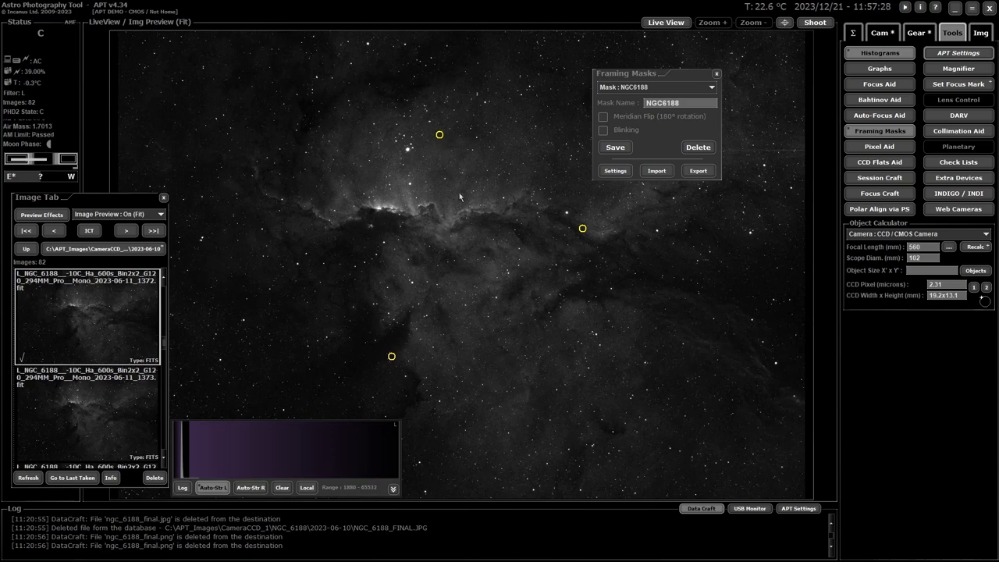
{"action": "mouse_move", "coordinate": [446, 233]}
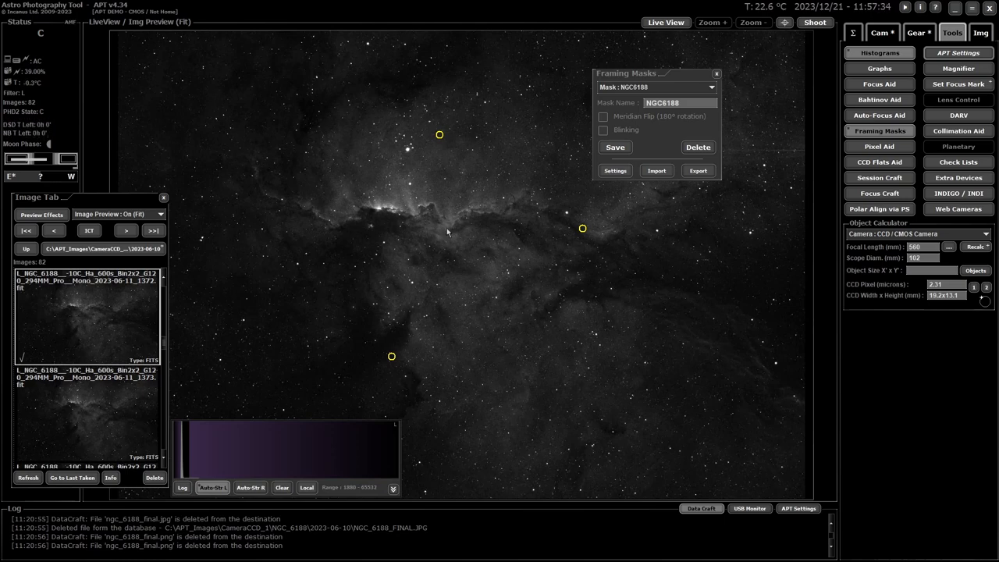
{"action": "mouse_move", "coordinate": [451, 222]}
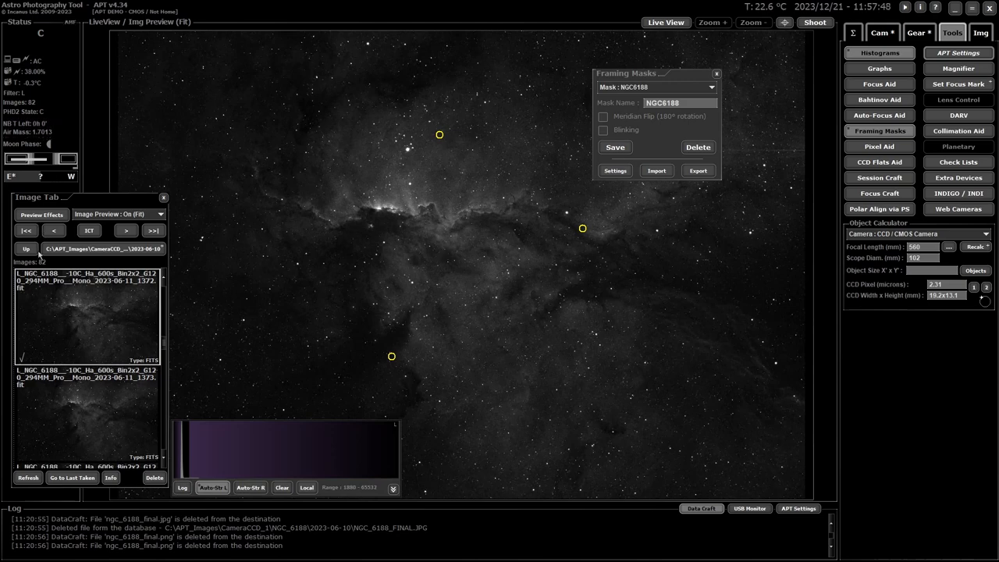
{"action": "left_click", "coordinate": [40, 215]}
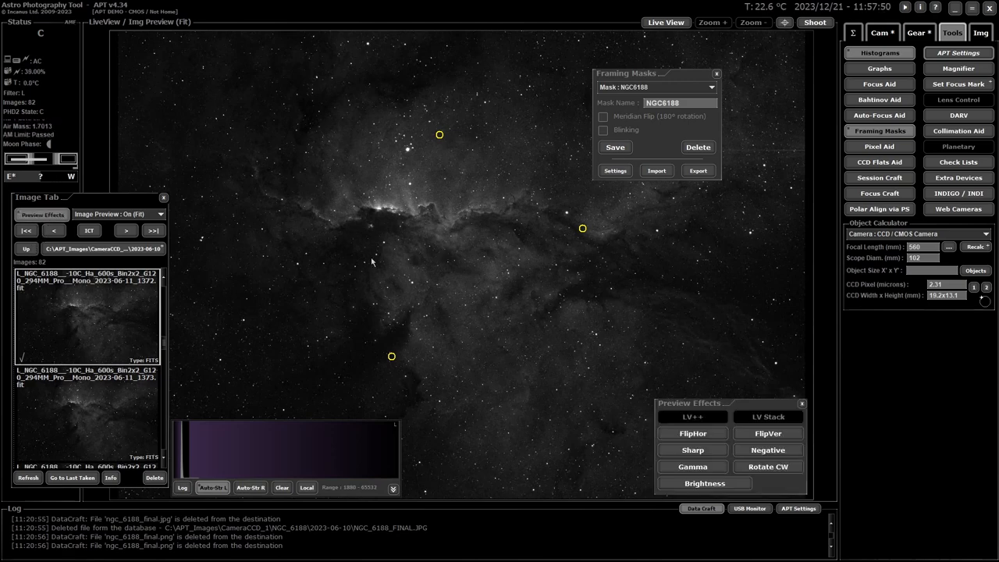
Step: Rotate the preview clockwise to +180° beneath the mask rings for the meridian-flip view
{"action": "left_click_drag", "start_coordinate": [690, 403], "coordinate": [695, 362]}
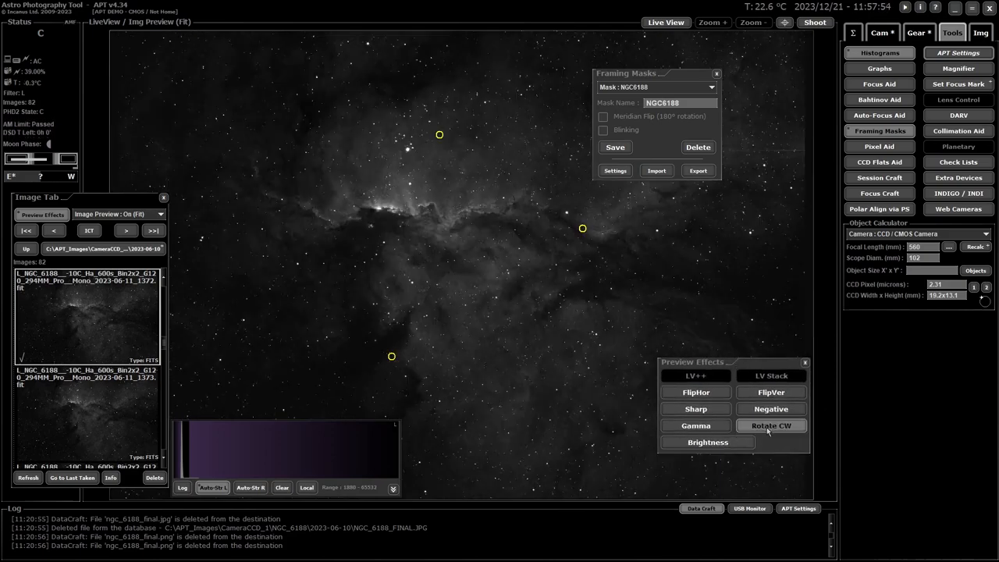
{"action": "left_click", "coordinate": [771, 424]}
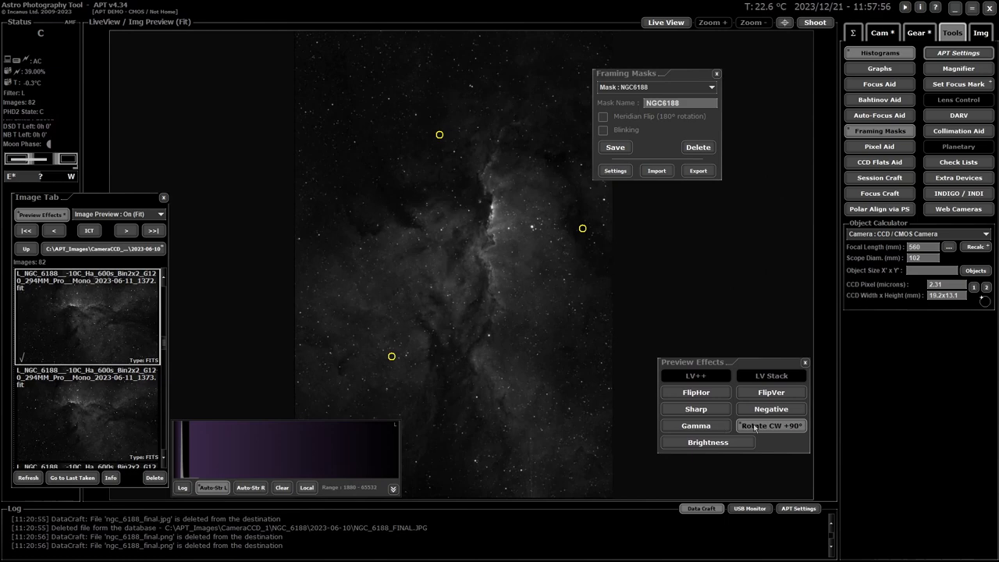
{"action": "left_click", "coordinate": [771, 425]}
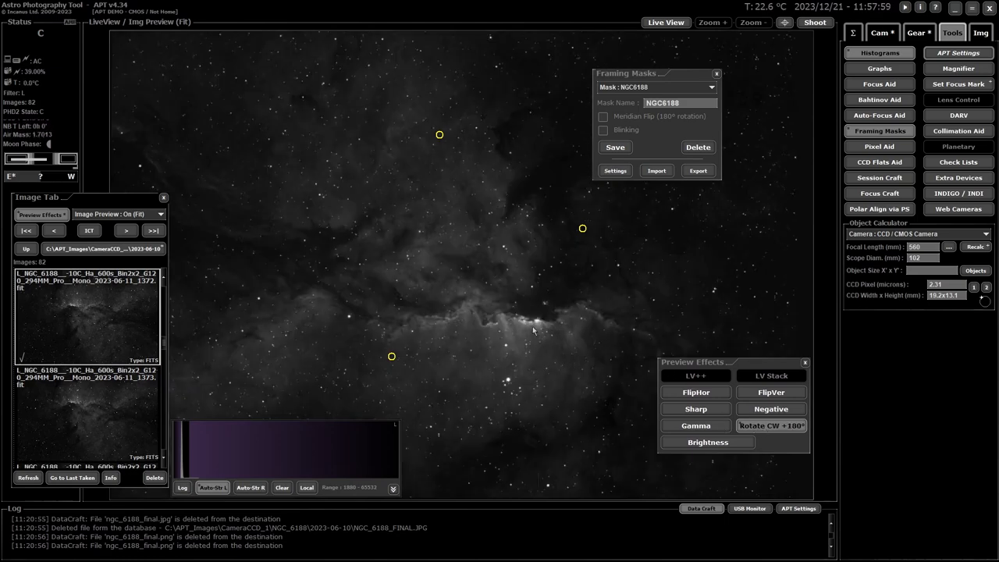
{"action": "mouse_move", "coordinate": [459, 150]}
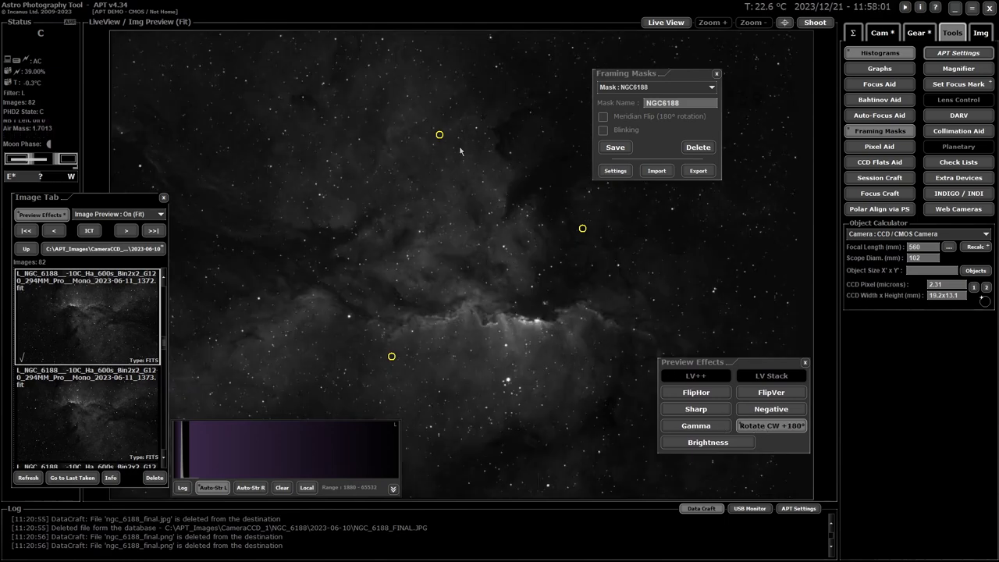
{"action": "mouse_move", "coordinate": [499, 237]}
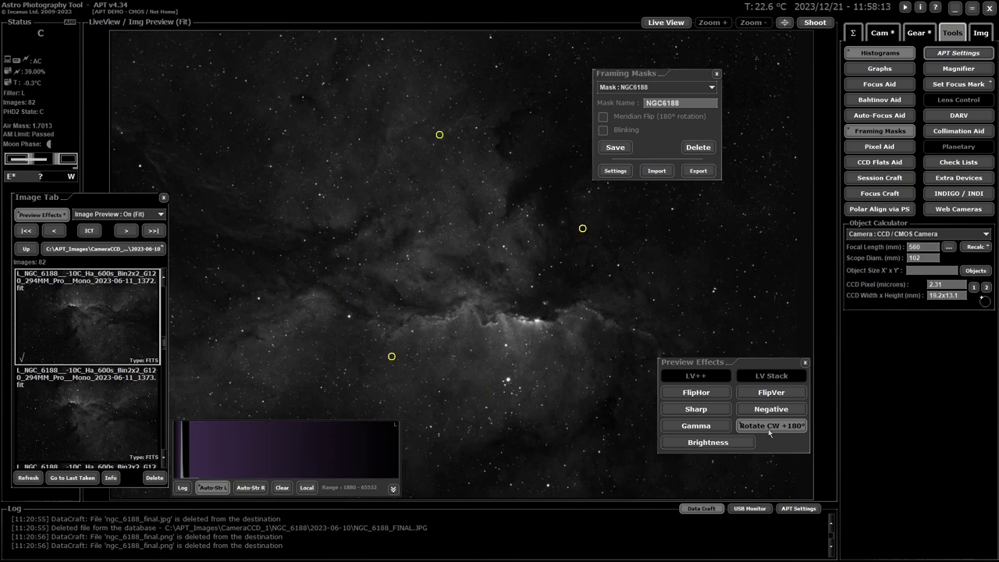
Step: Reset the rotation to normal, then close the Preview Effects and Framing Masks windows
{"action": "left_click", "coordinate": [771, 425]}
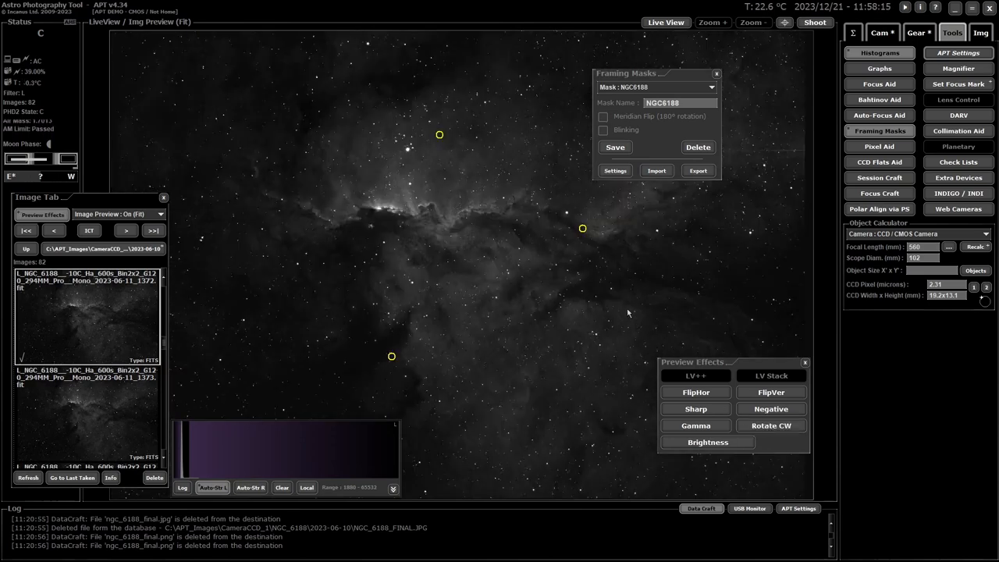
{"action": "left_click", "coordinate": [806, 363]}
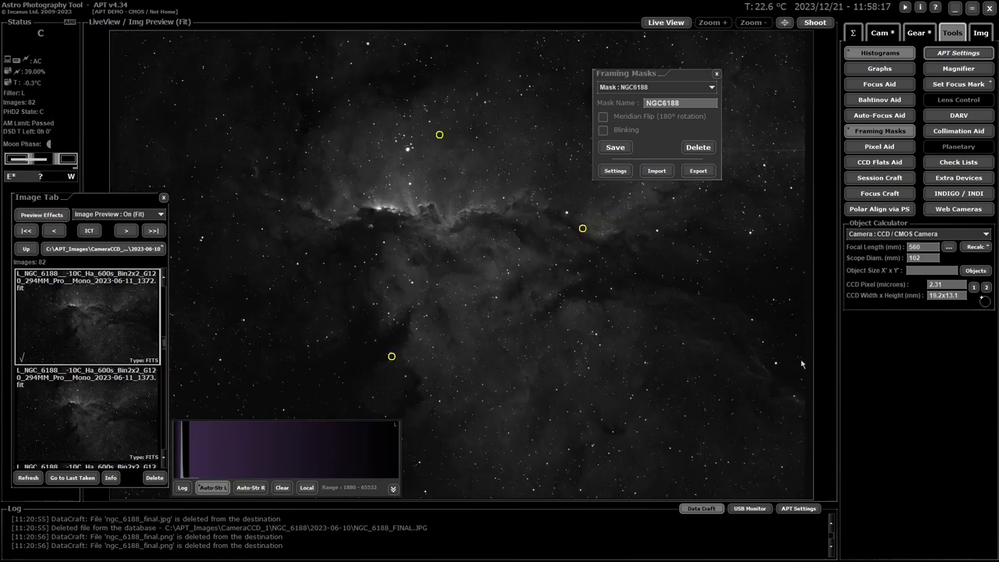
{"action": "mouse_move", "coordinate": [624, 305]}
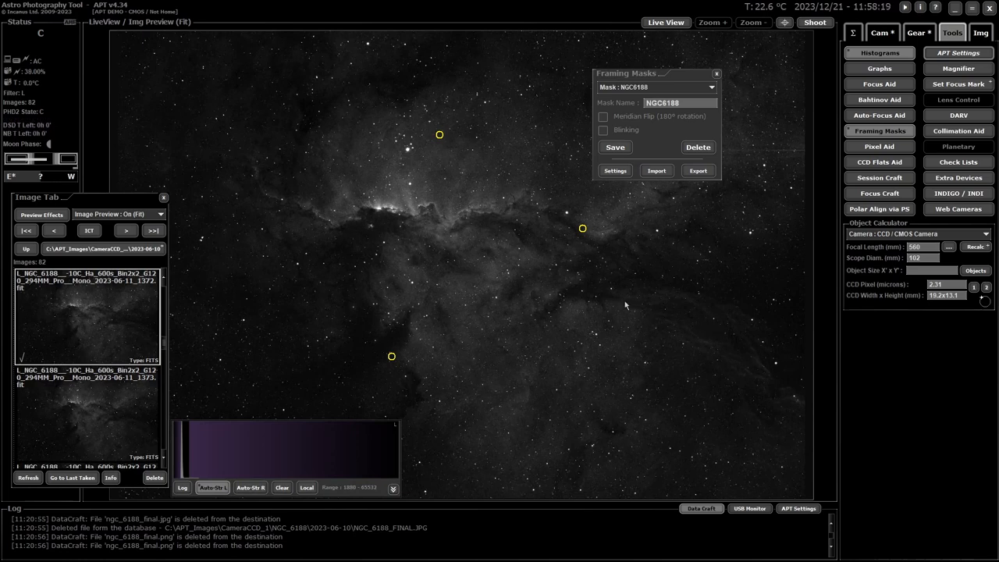
{"action": "mouse_move", "coordinate": [646, 215]}
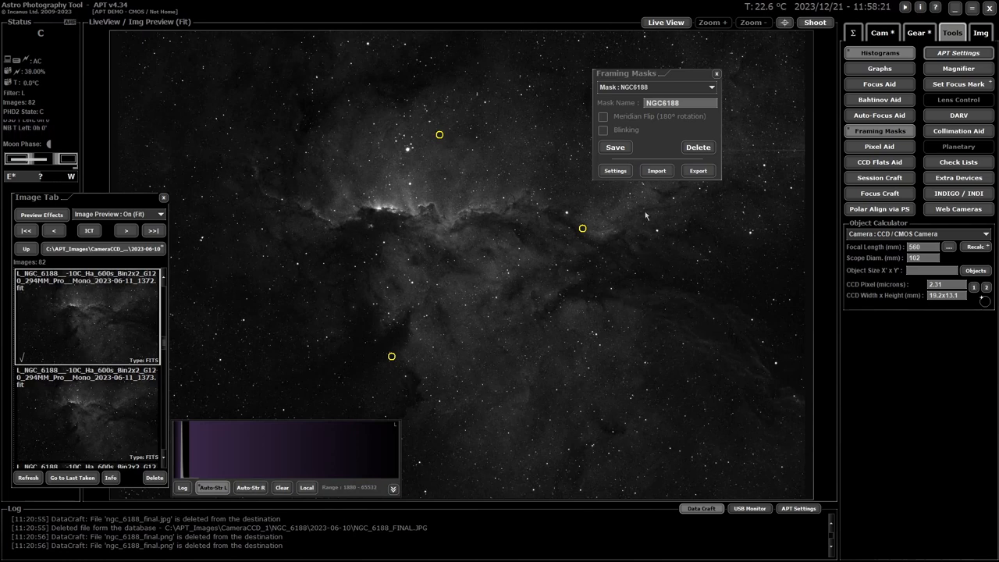
{"action": "mouse_move", "coordinate": [543, 212]}
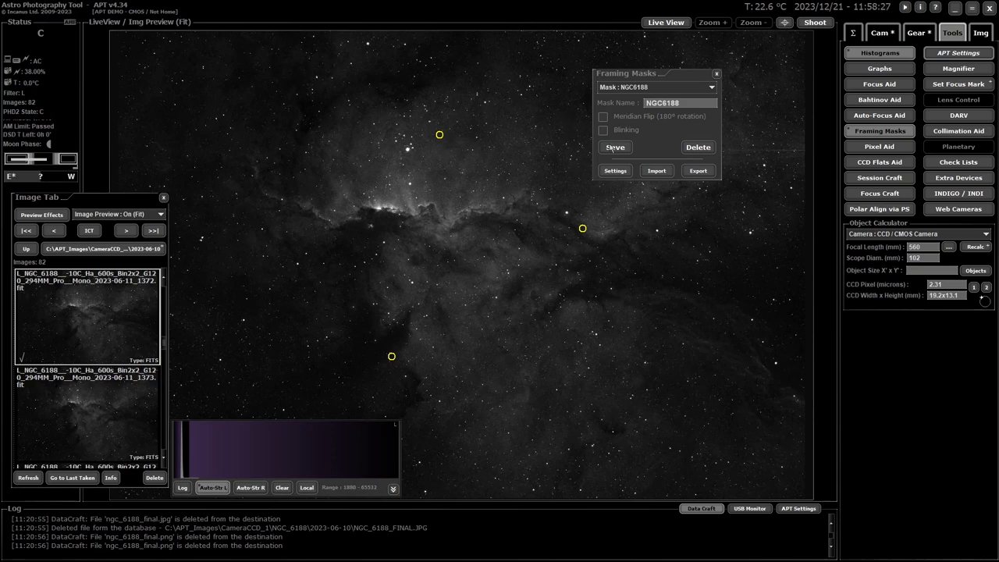
{"action": "left_click", "coordinate": [715, 73]}
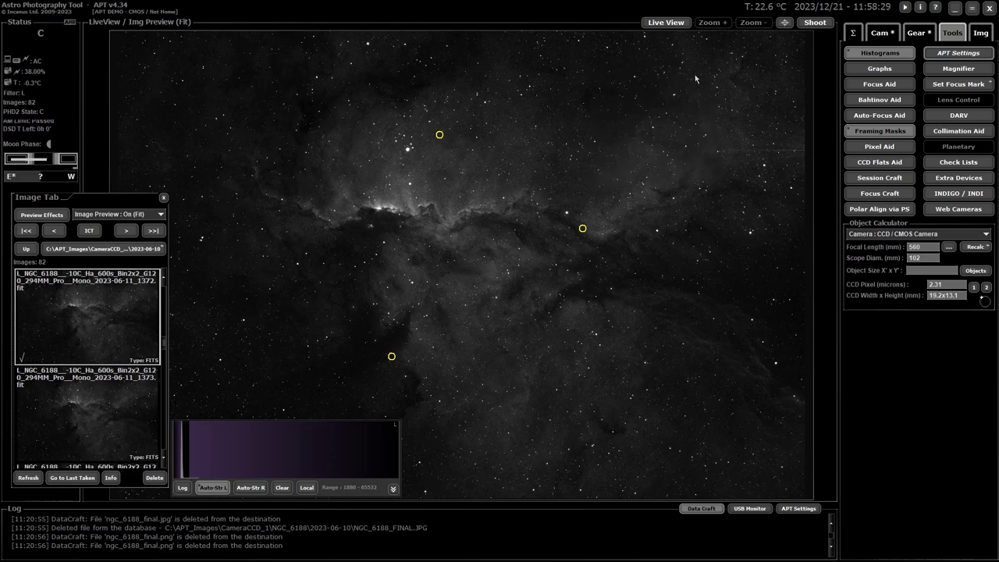